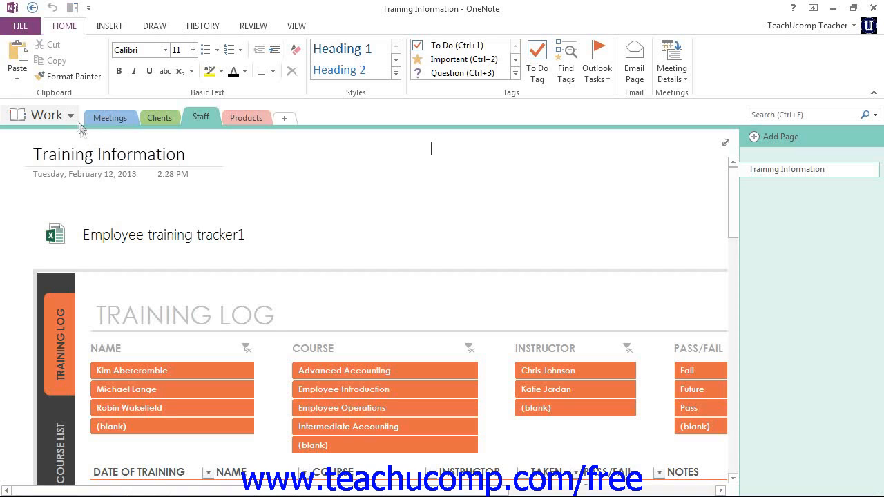
{"action": "mouse_move", "coordinate": [71, 115]}
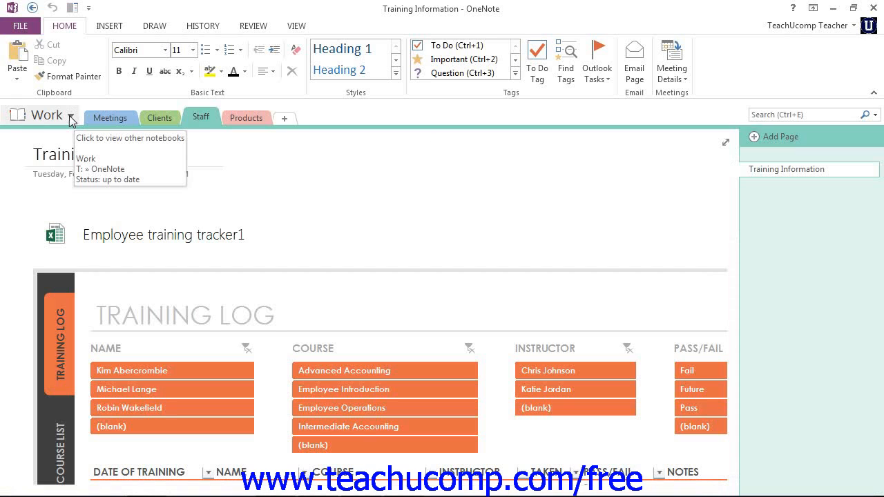
Switch from the Work notebook to School, open the Algebra page and place the cursor
{"action": "left_click", "coordinate": [71, 114]}
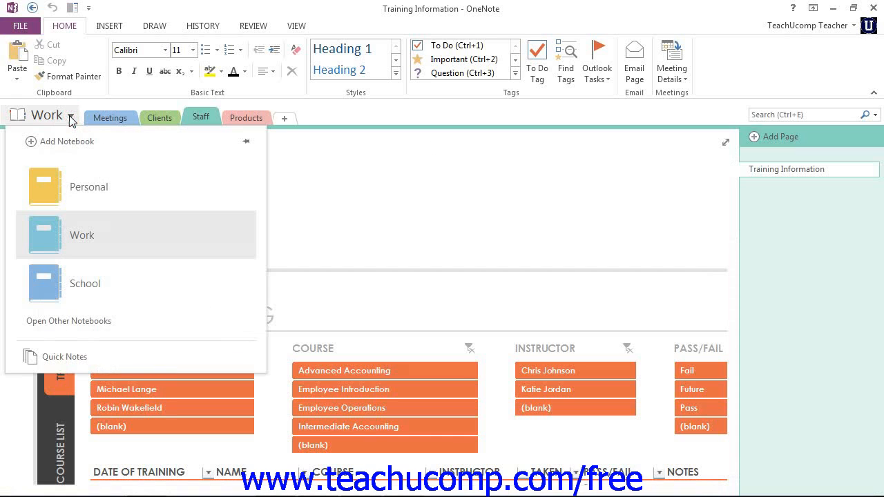
{"action": "mouse_move", "coordinate": [85, 283]}
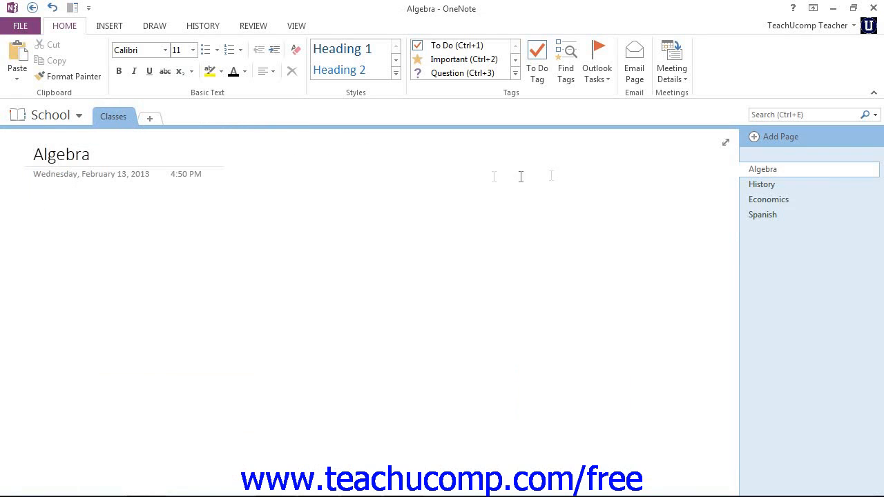
{"action": "mouse_move", "coordinate": [798, 190]}
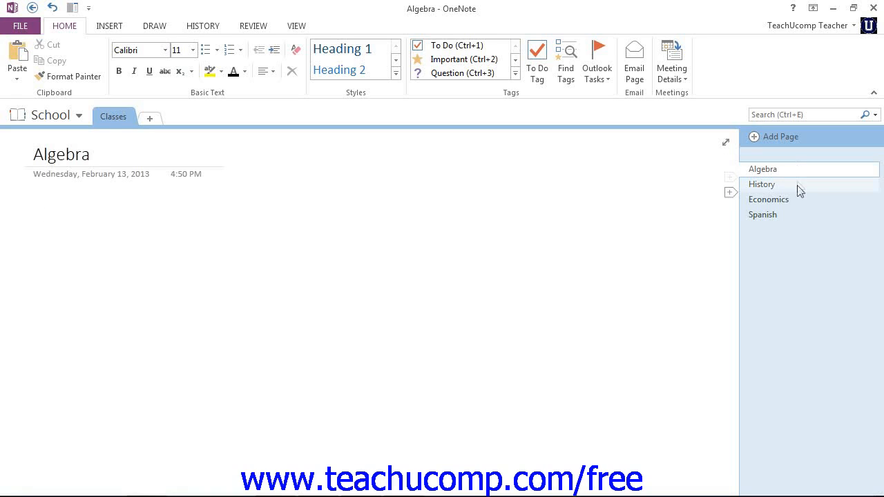
{"action": "left_click", "coordinate": [769, 199]}
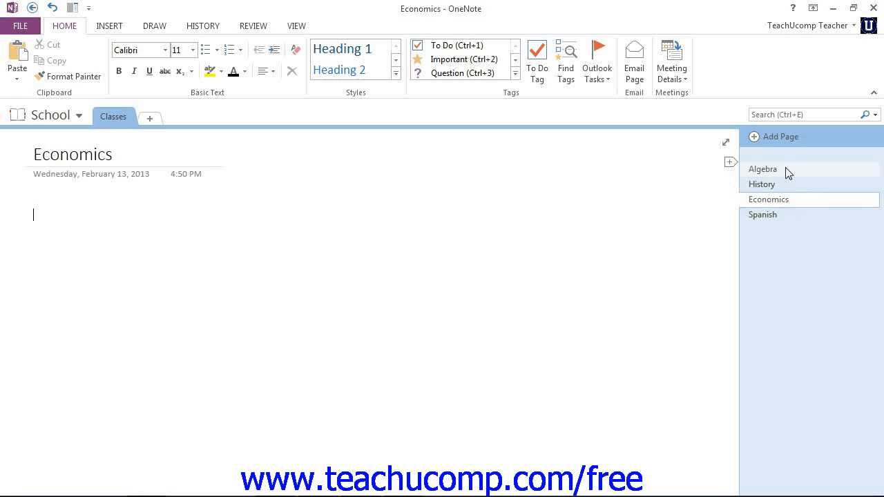
{"action": "left_click", "coordinate": [762, 168]}
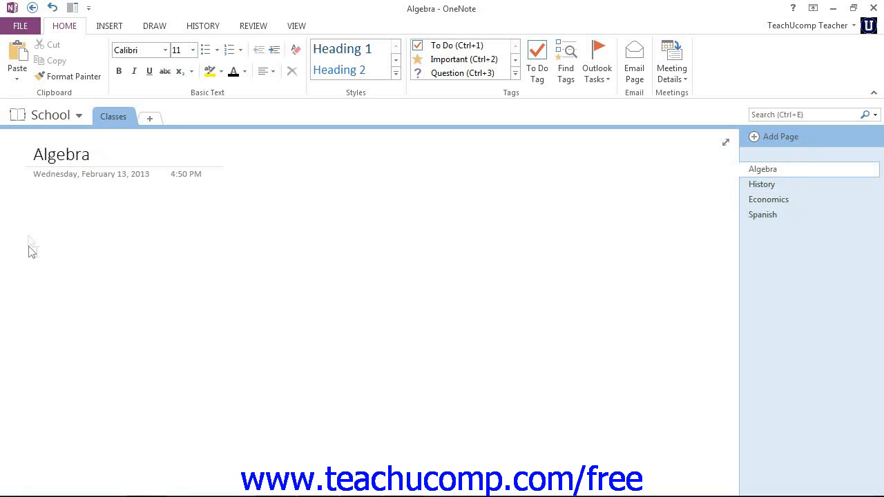
{"action": "left_click", "coordinate": [41, 214]}
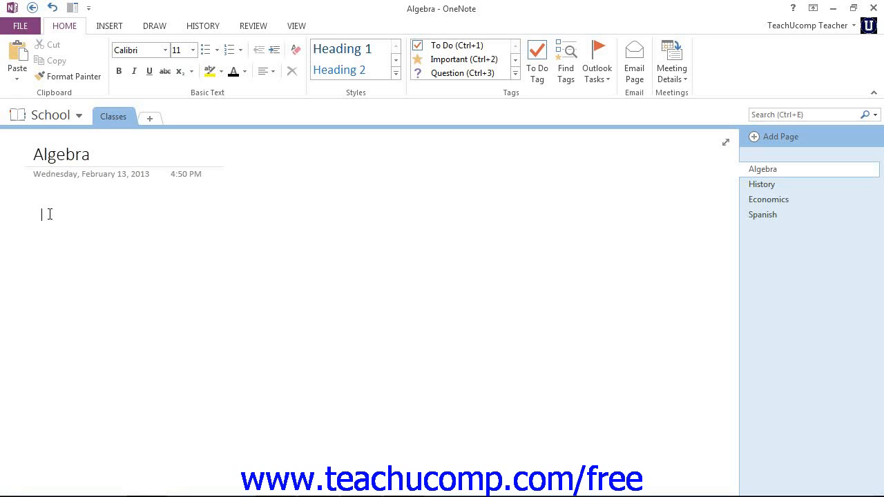
From the Insert ribbon, drop down the Equation gallery of built-in formulas
{"action": "left_click", "coordinate": [109, 25]}
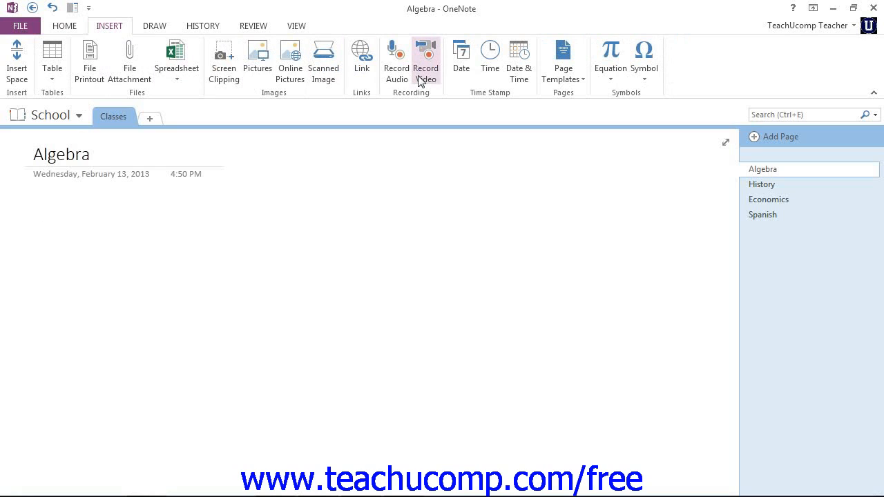
{"action": "mouse_move", "coordinate": [617, 92]}
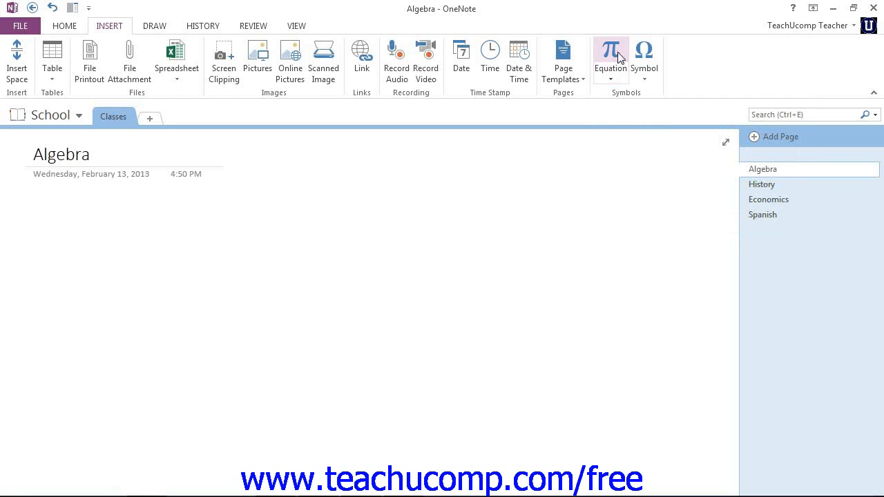
{"action": "mouse_move", "coordinate": [611, 55]}
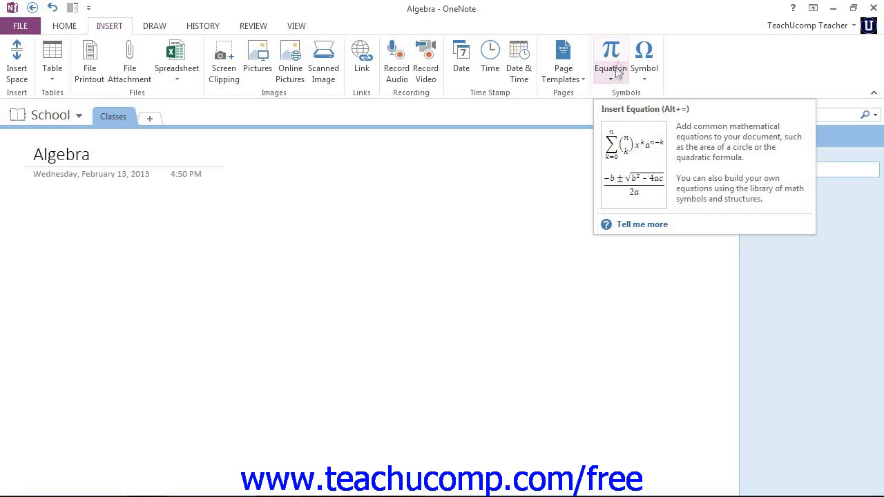
{"action": "mouse_move", "coordinate": [613, 76]}
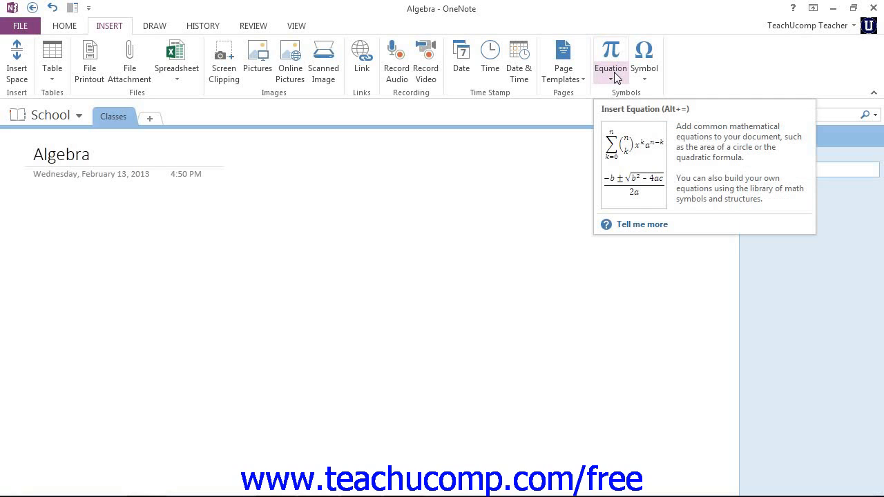
{"action": "left_click", "coordinate": [41, 214]}
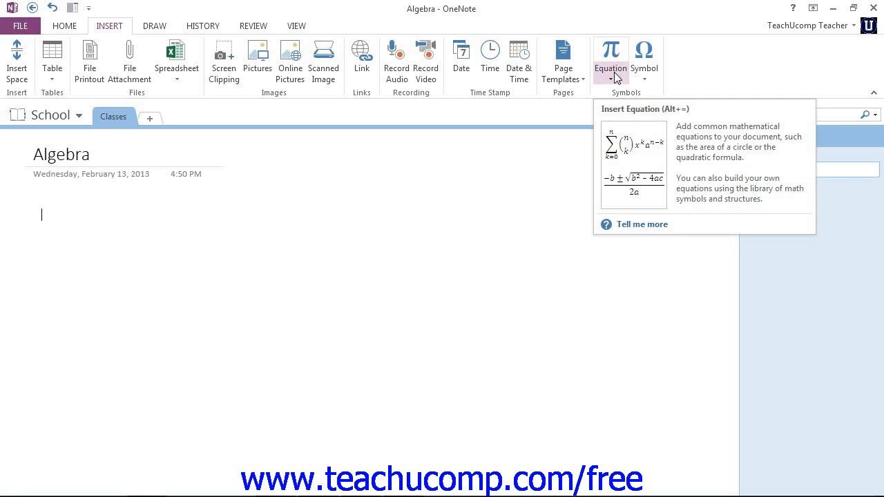
{"action": "left_click", "coordinate": [610, 58]}
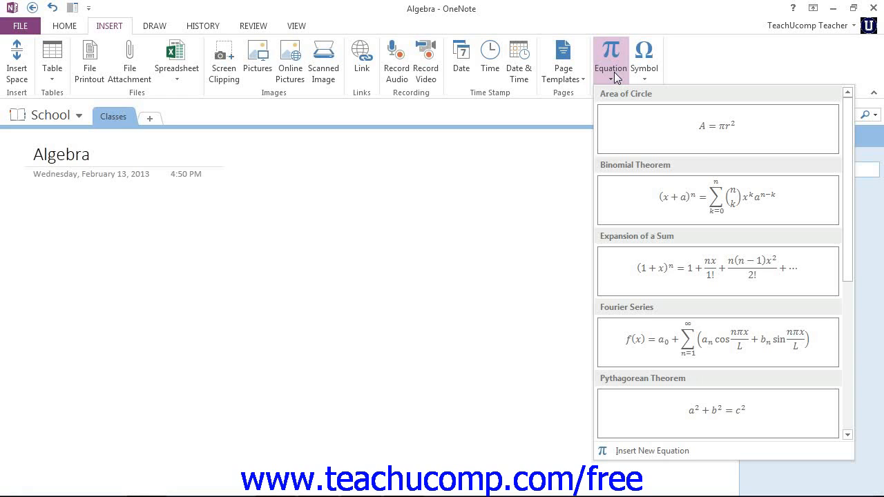
Insert the Area of Circle equation A = πr² and place the cursor at its end
{"action": "left_click", "coordinate": [717, 126]}
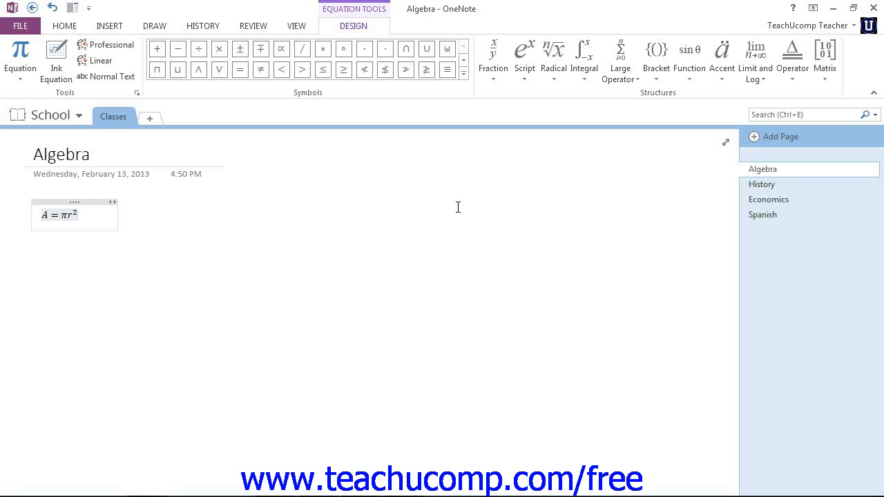
{"action": "mouse_move", "coordinate": [384, 29]}
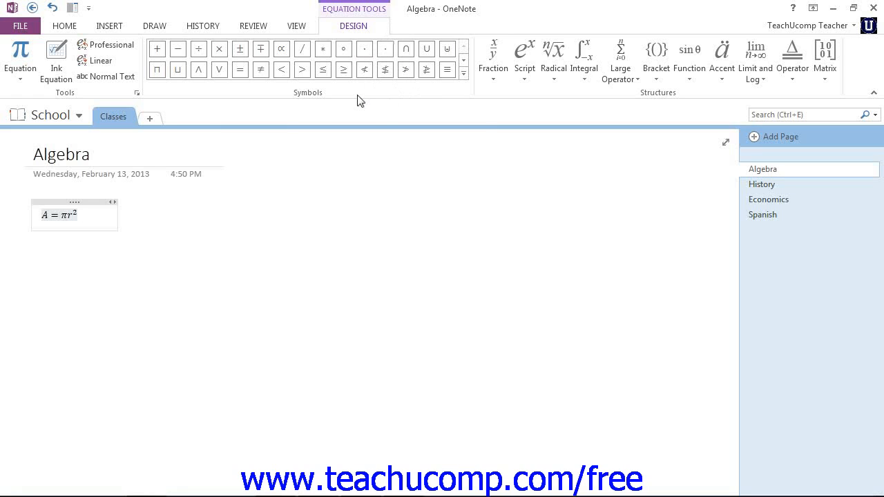
{"action": "left_click", "coordinate": [343, 92]}
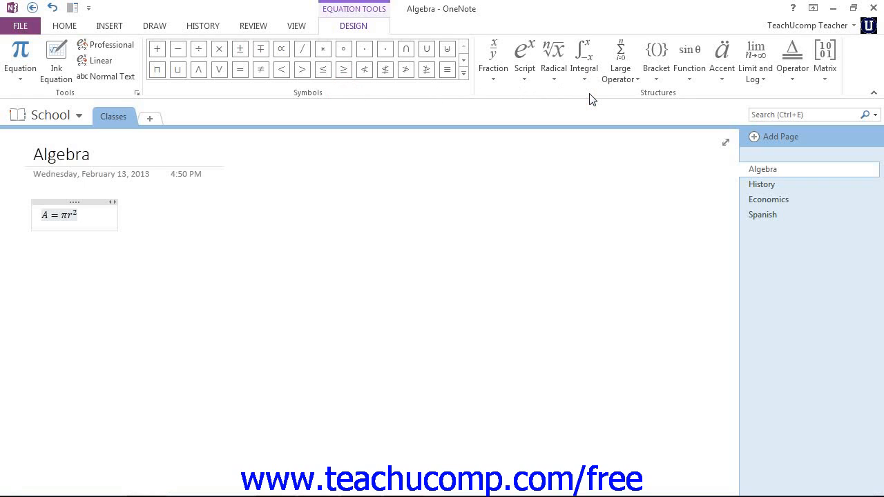
{"action": "left_click", "coordinate": [77, 215]}
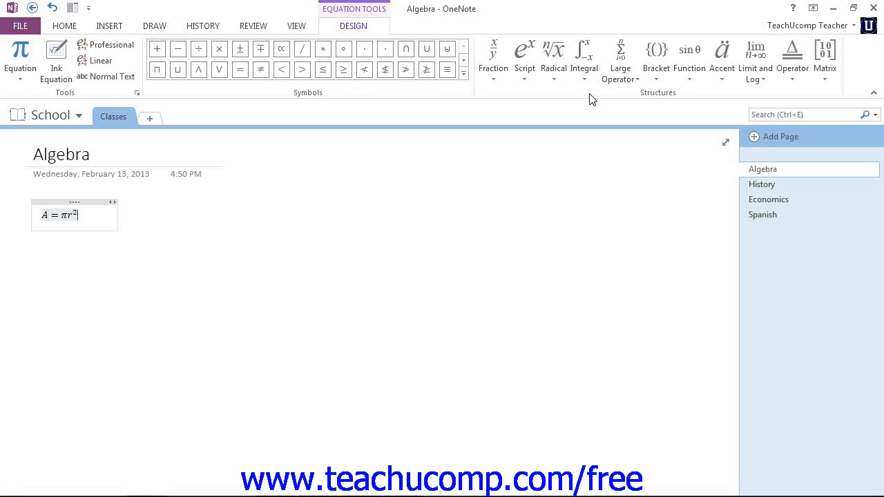
{"action": "mouse_move", "coordinate": [542, 99]}
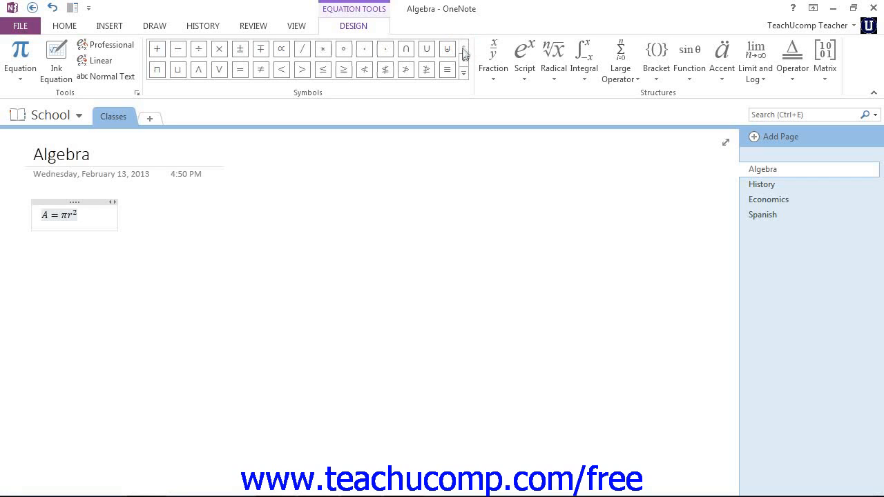
{"action": "mouse_move", "coordinate": [462, 78]}
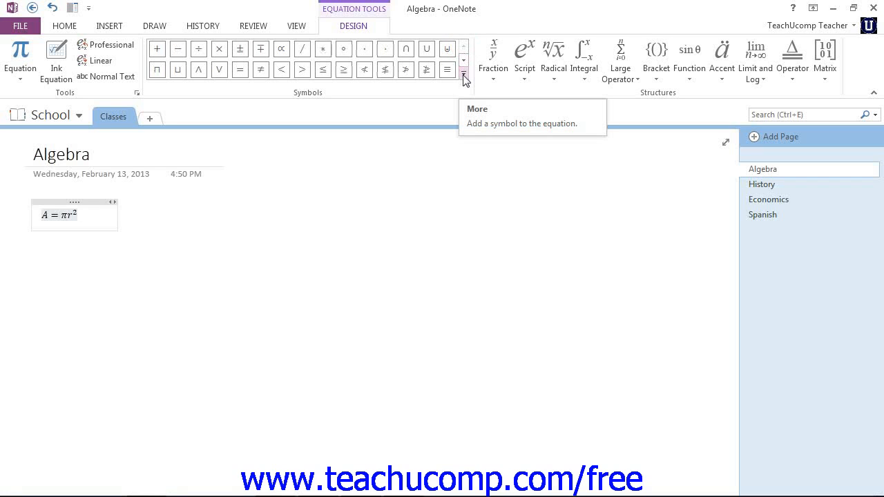
Expand the equation Symbols palette, viewing Greek Letters, then settling on Basic Math
{"action": "left_click", "coordinate": [462, 76]}
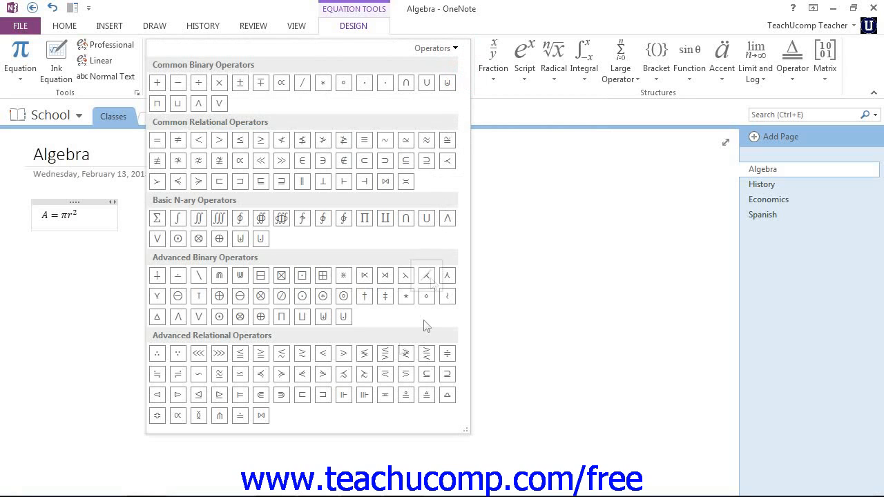
{"action": "mouse_move", "coordinate": [406, 139]}
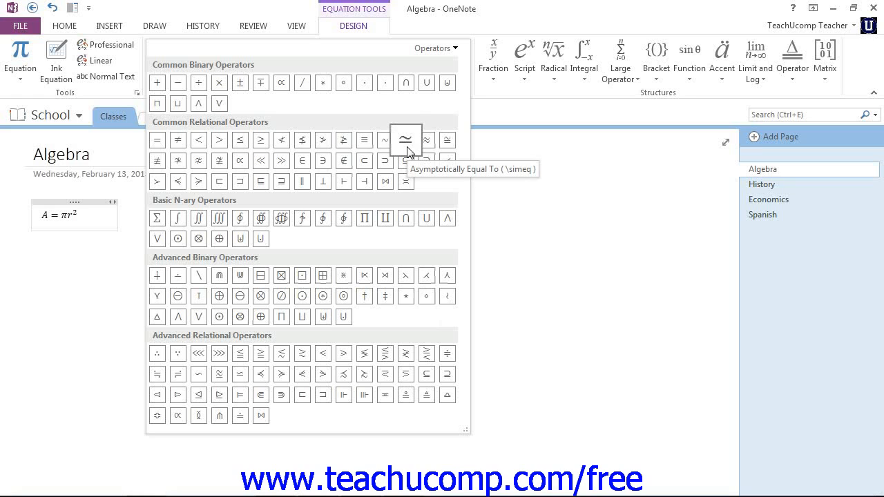
{"action": "mouse_move", "coordinate": [432, 56]}
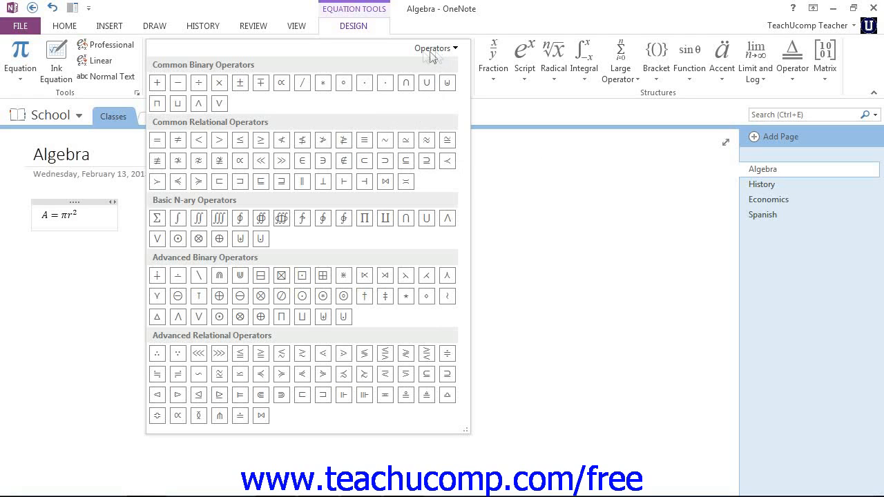
{"action": "mouse_move", "coordinate": [440, 55]}
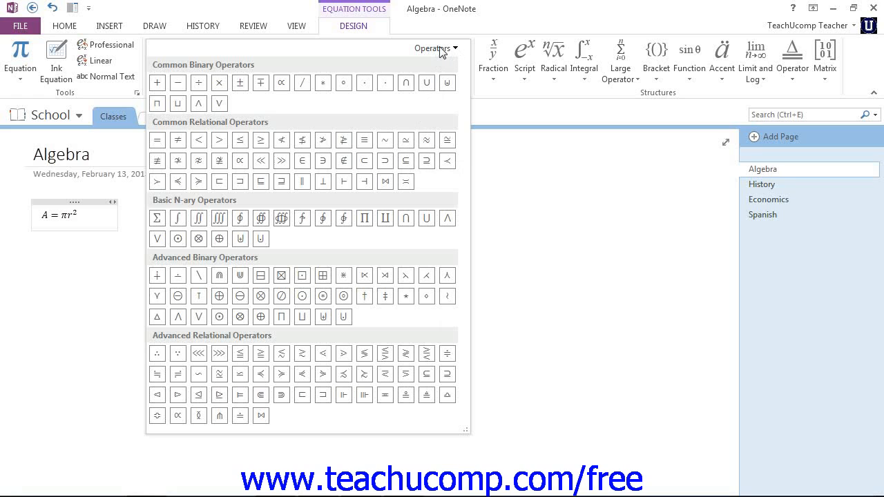
{"action": "left_click", "coordinate": [433, 48]}
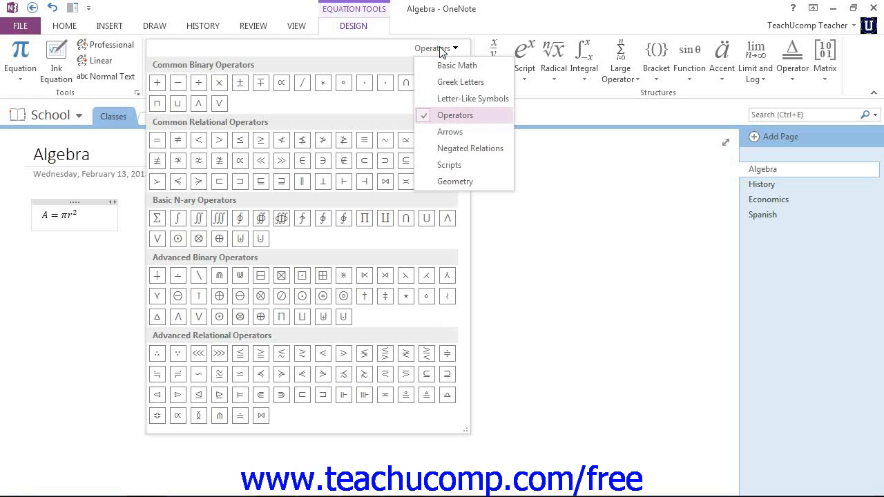
{"action": "mouse_move", "coordinate": [457, 65]}
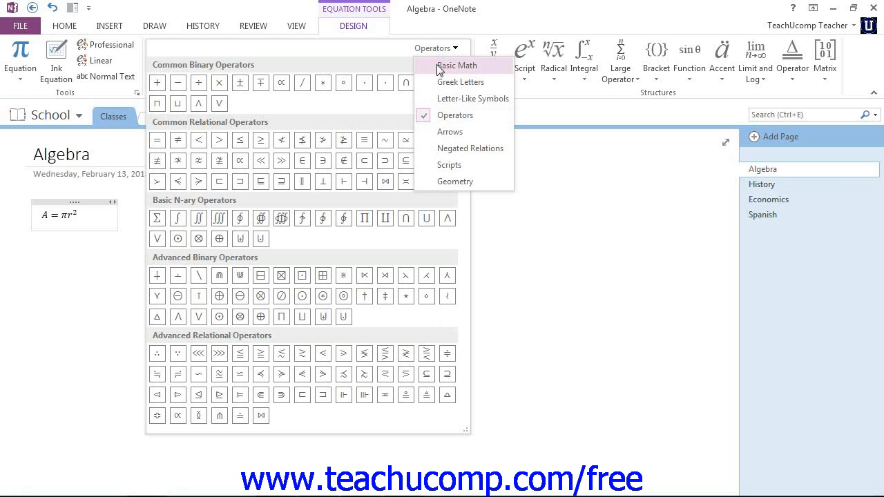
{"action": "left_click", "coordinate": [456, 65]}
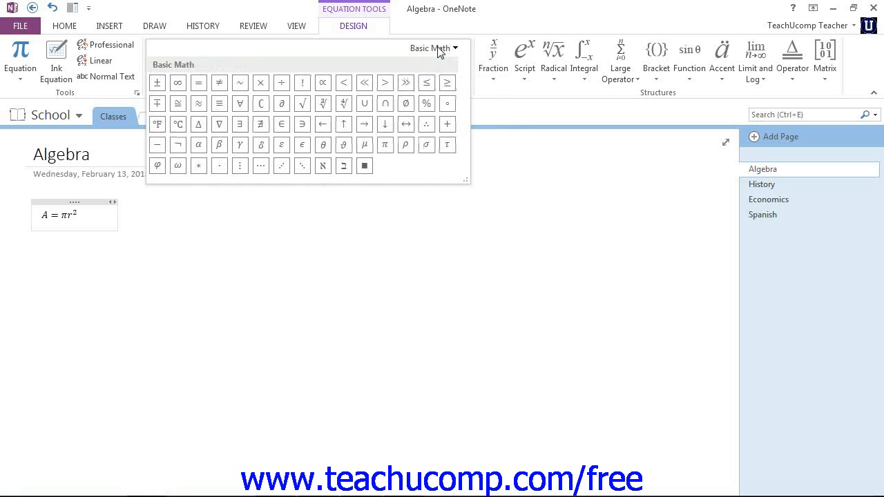
{"action": "left_click", "coordinate": [434, 47]}
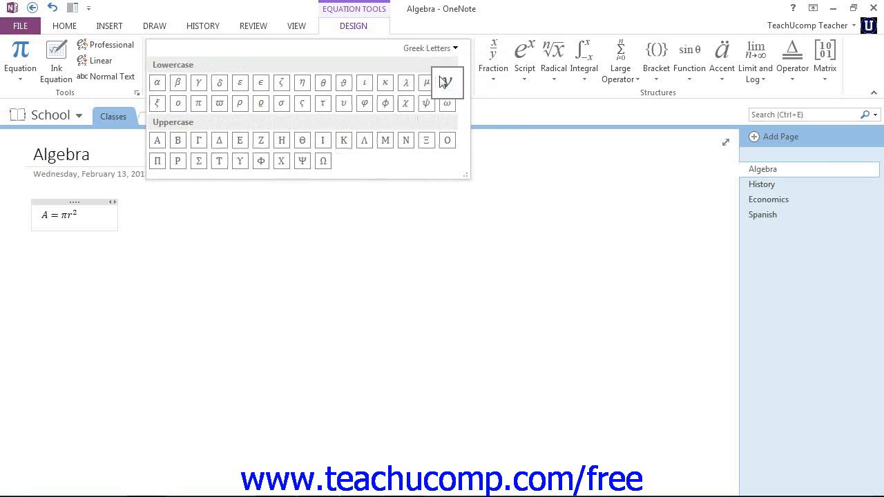
{"action": "left_click", "coordinate": [430, 48]}
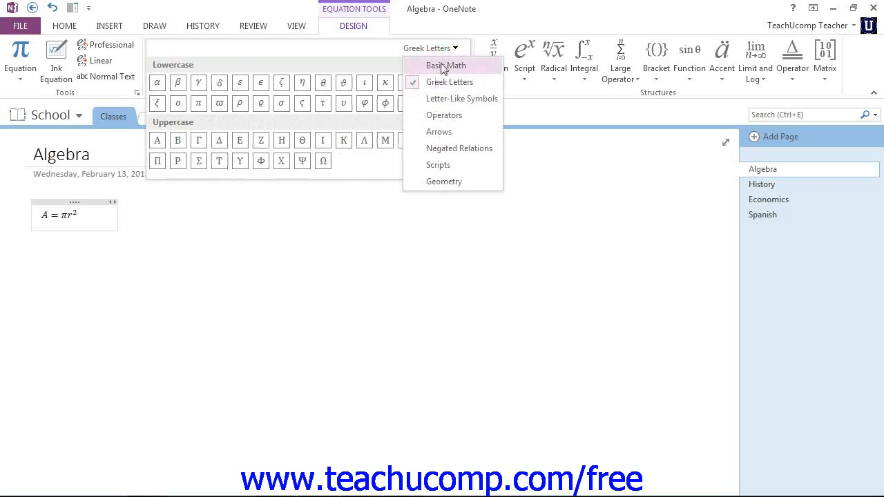
{"action": "left_click", "coordinate": [446, 65]}
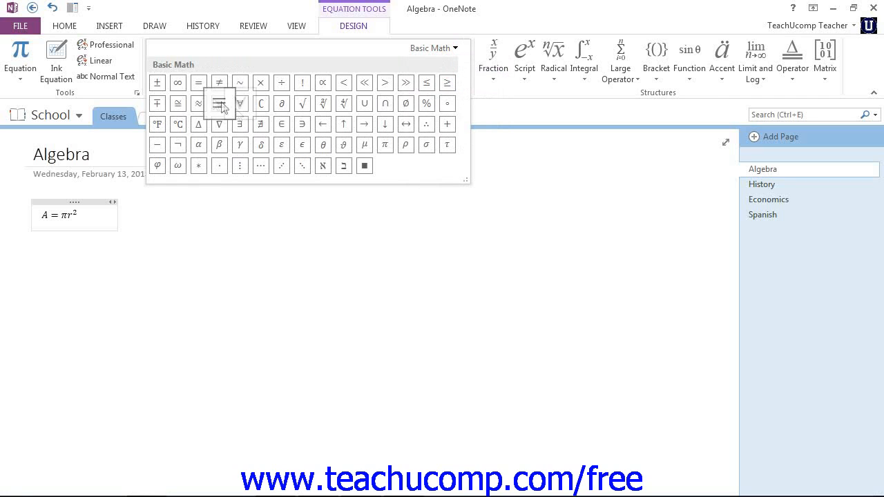
Select the A = πr² equation container to delete it
{"action": "left_click", "coordinate": [220, 103]}
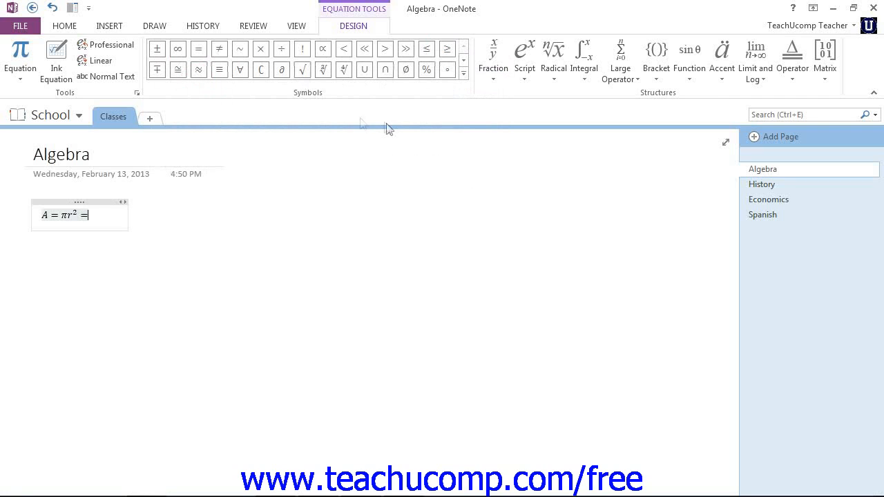
{"action": "mouse_move", "coordinate": [429, 103]}
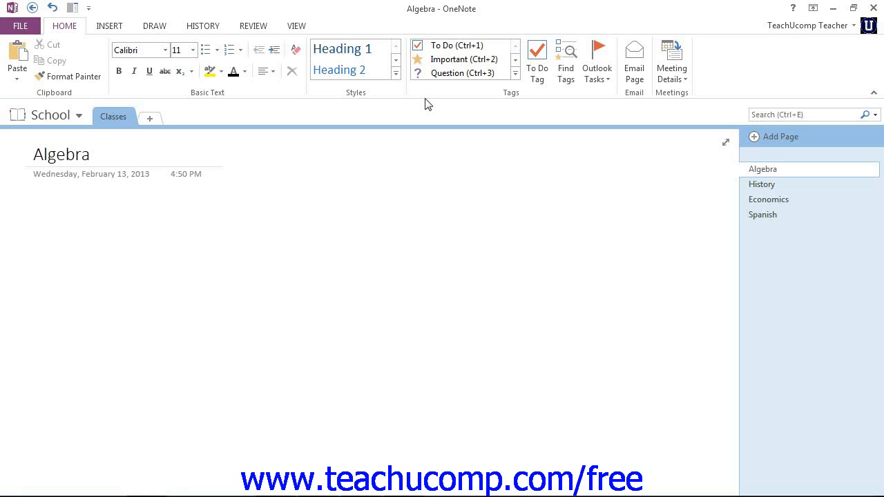
Add a blank equation placeholder with the Insert ribbon's Equation command
{"action": "left_click", "coordinate": [109, 26]}
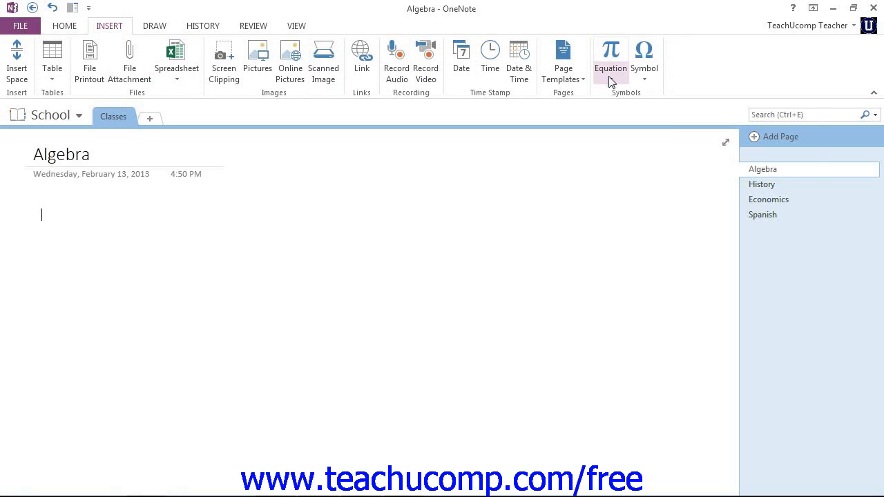
{"action": "mouse_move", "coordinate": [610, 55]}
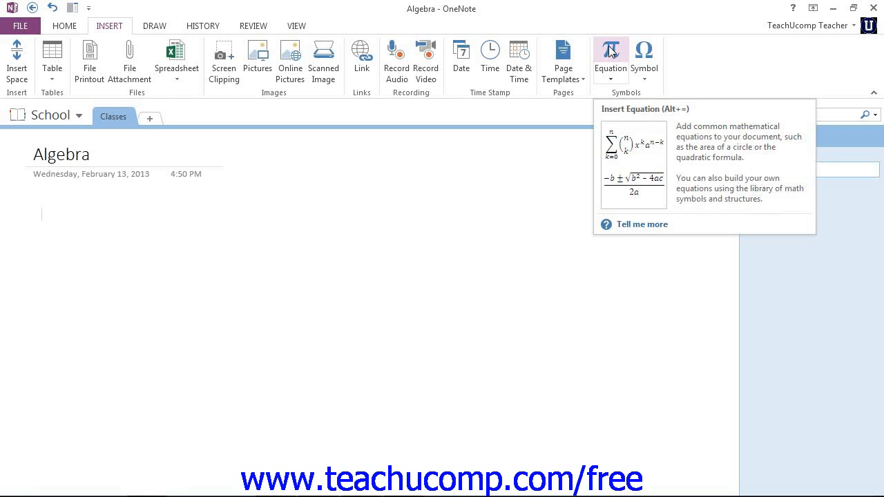
{"action": "left_click", "coordinate": [610, 55]}
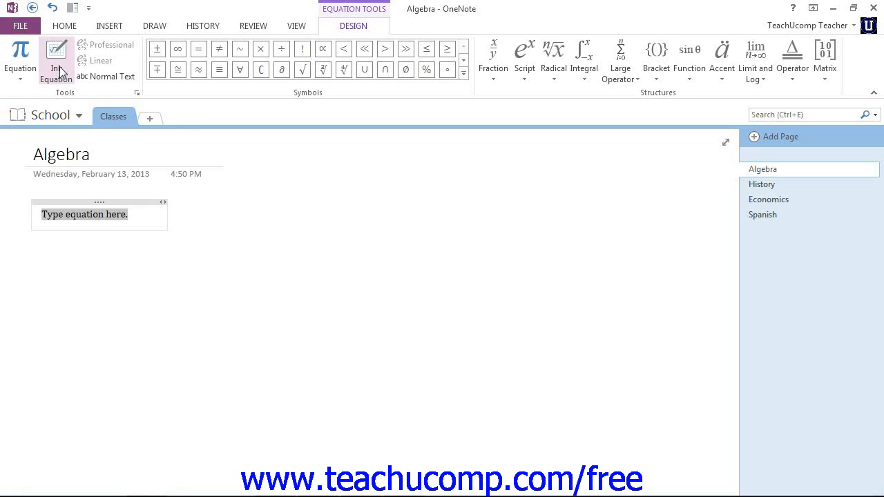
{"action": "mouse_move", "coordinate": [56, 59]}
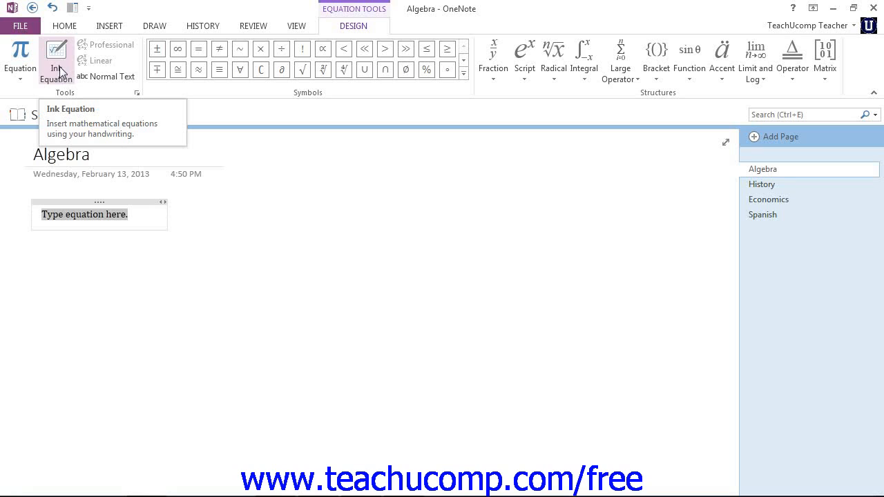
Handwrite 9 + 5x/2 = 4 in the Ink Equation pad, with the 9 misread as a
{"action": "left_click", "coordinate": [56, 59]}
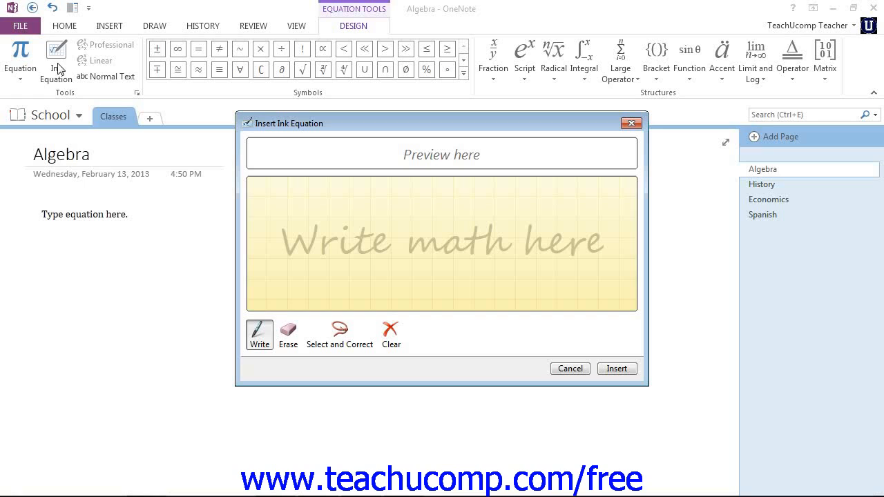
{"action": "mouse_move", "coordinate": [228, 198]}
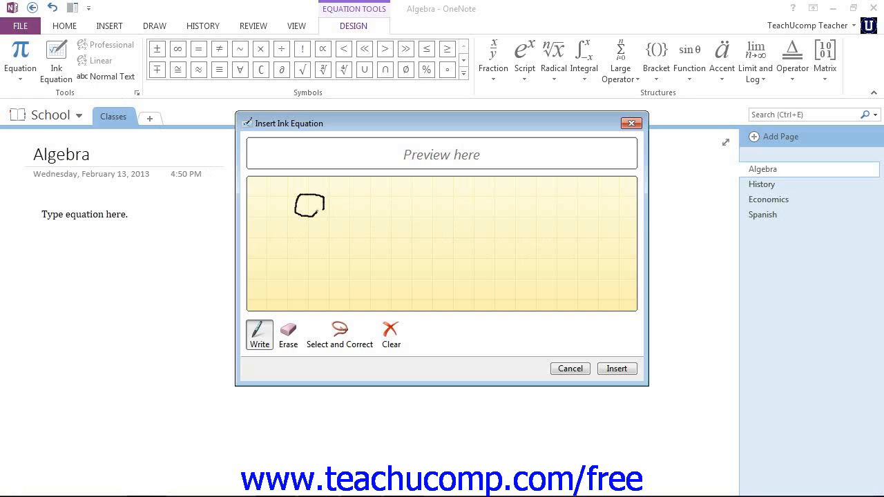
{"action": "left_click_drag", "start_coordinate": [323, 203], "coordinate": [328, 255]}
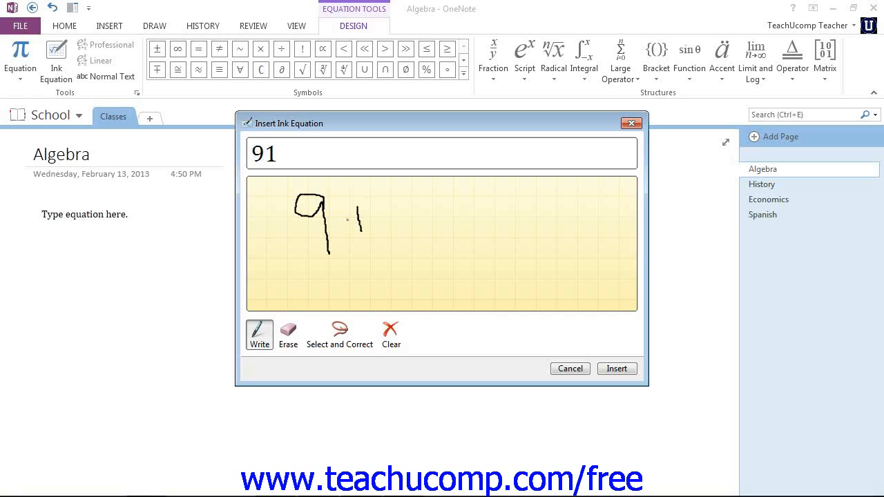
{"action": "left_click_drag", "start_coordinate": [347, 219], "coordinate": [371, 219]}
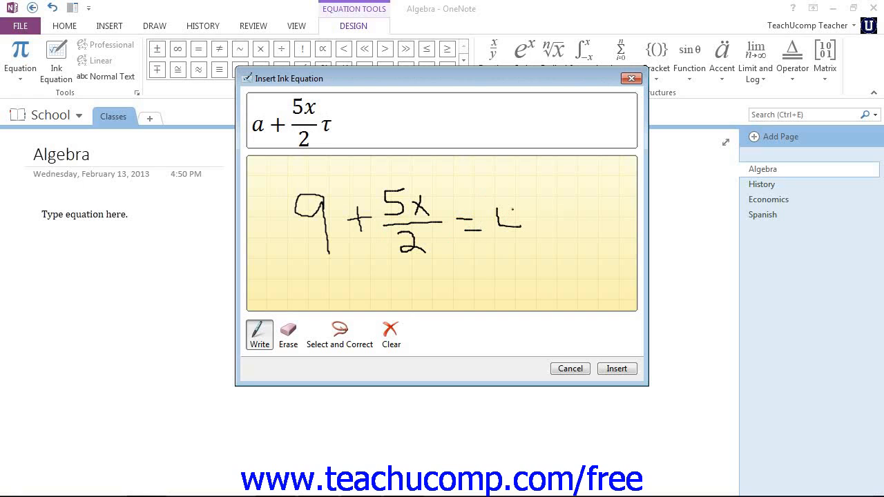
{"action": "left_click_drag", "start_coordinate": [504, 207], "coordinate": [518, 238]}
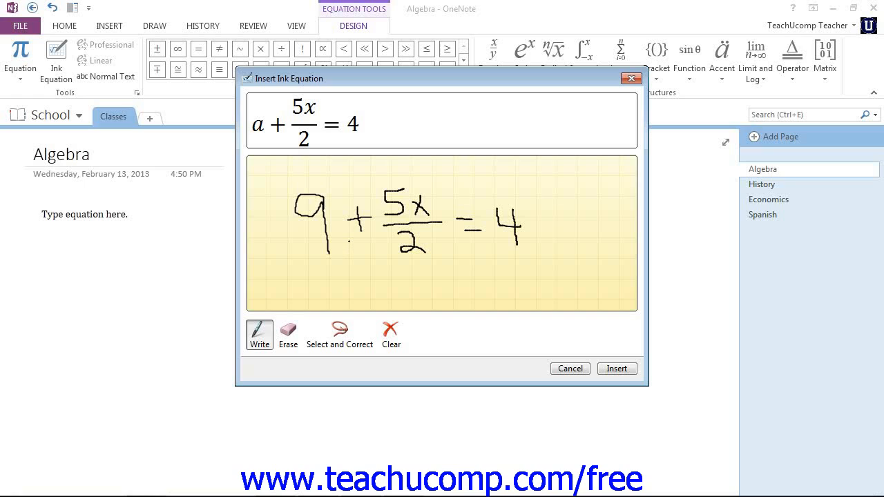
Erase the misrecognized leading 9 stroke from the handwriting pad
{"action": "left_click", "coordinate": [288, 334]}
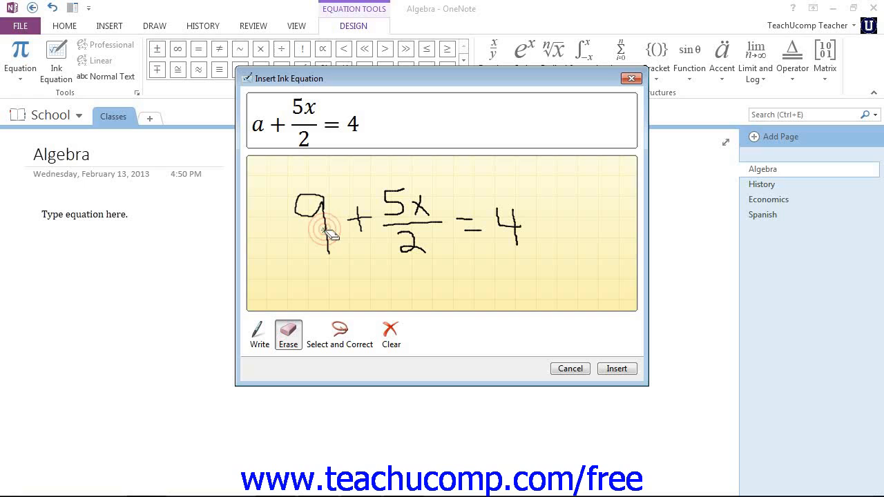
{"action": "left_click", "coordinate": [325, 231]}
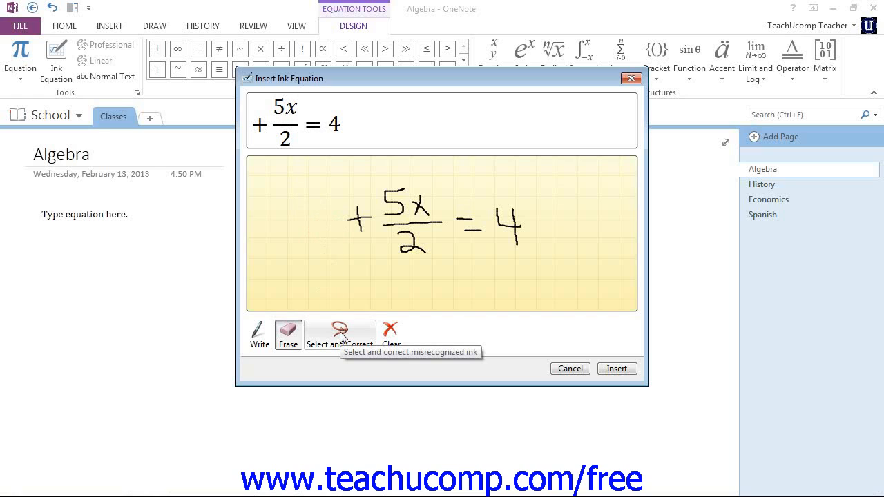
{"action": "left_click", "coordinate": [339, 335]}
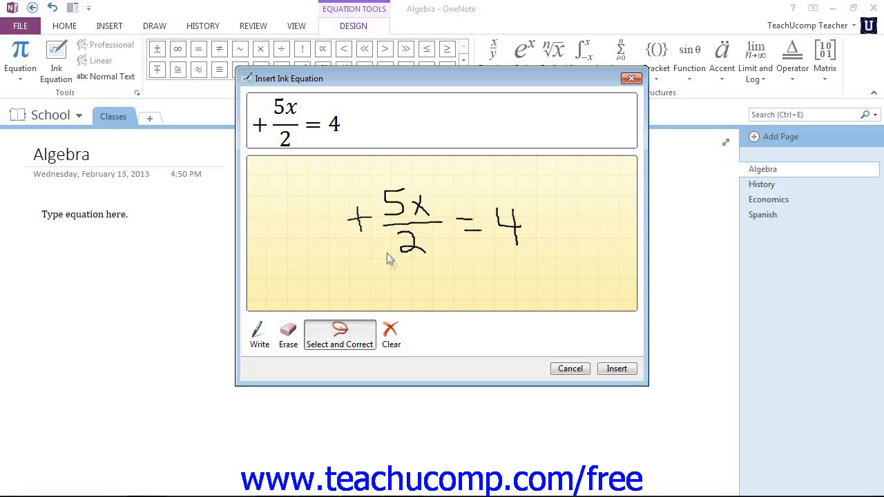
{"action": "mouse_move", "coordinate": [352, 199]}
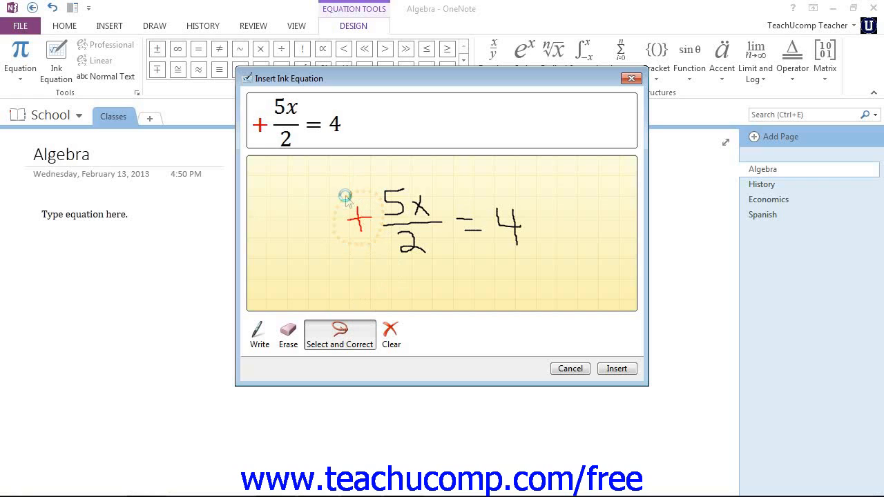
{"action": "left_click", "coordinate": [358, 218]}
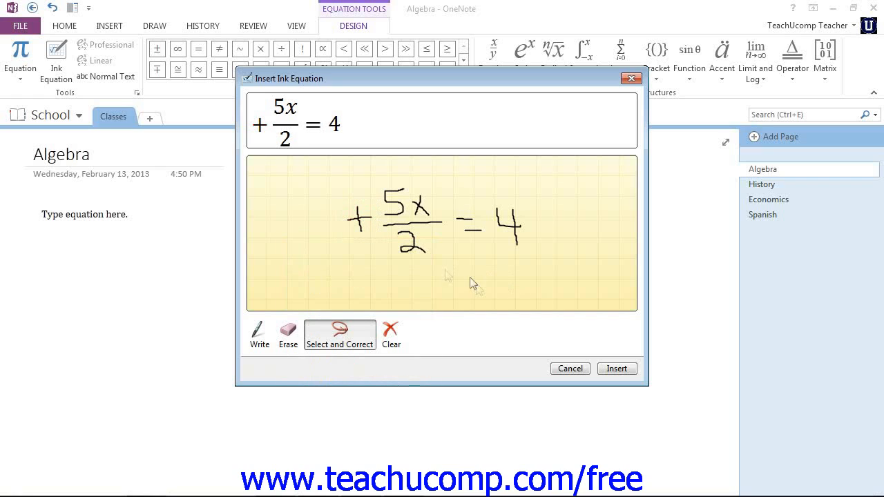
{"action": "mouse_move", "coordinate": [345, 251]}
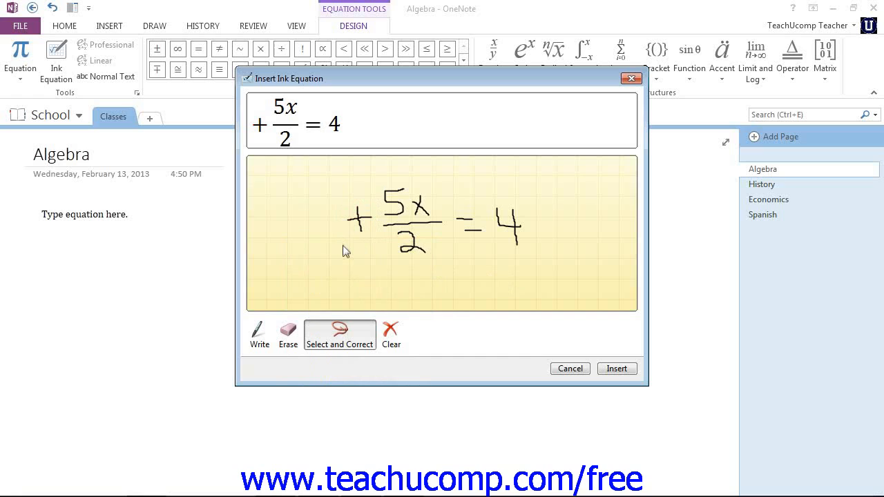
{"action": "left_click_drag", "start_coordinate": [349, 250], "coordinate": [449, 262]}
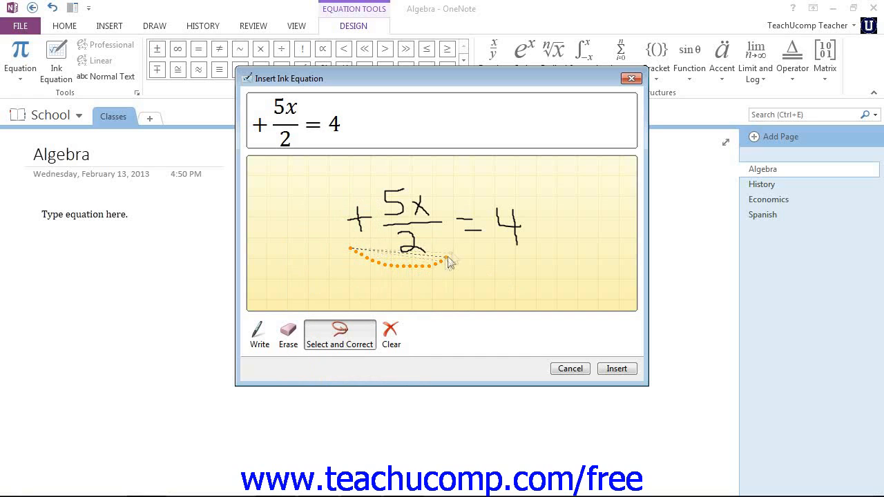
{"action": "left_click_drag", "start_coordinate": [449, 263], "coordinate": [355, 194]}
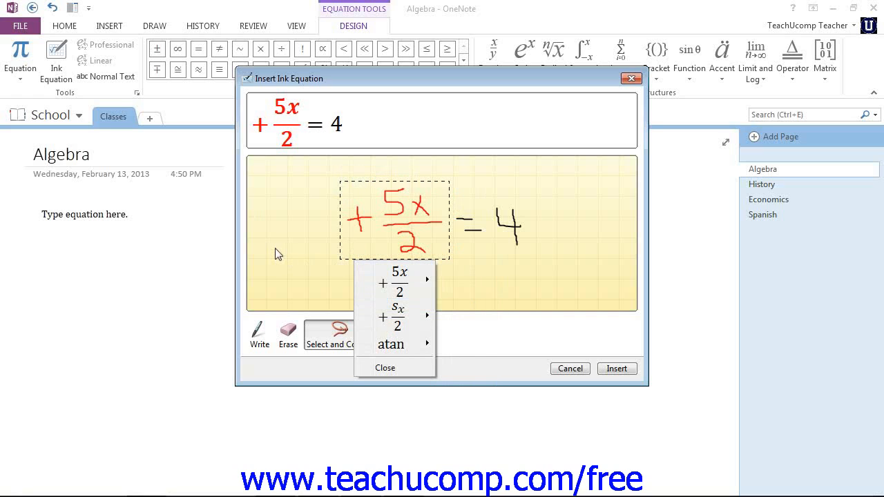
{"action": "left_click", "coordinate": [397, 279]}
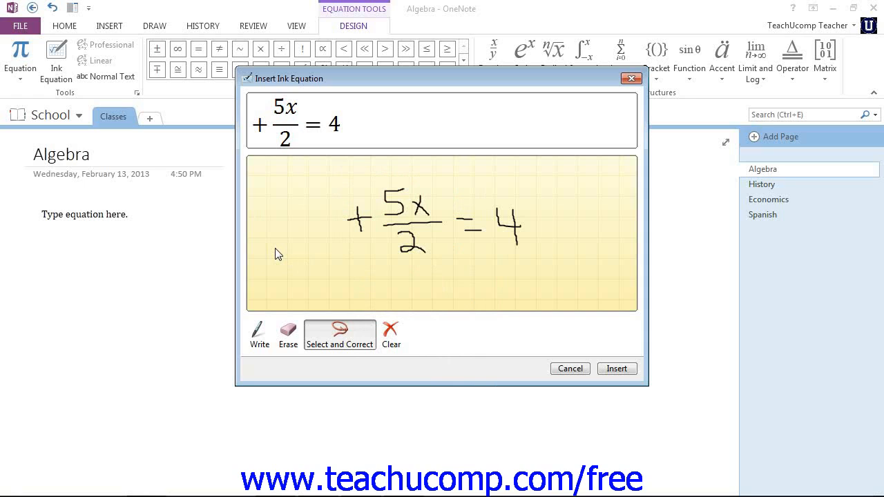
{"action": "mouse_move", "coordinate": [290, 251]}
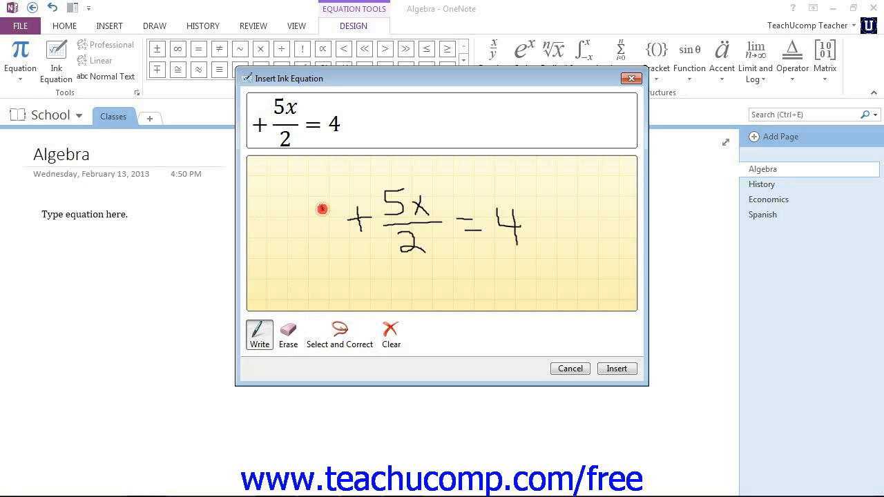
Redraw the leading 9, erasing and rewriting it after it is read as q
{"action": "left_click_drag", "start_coordinate": [323, 207], "coordinate": [325, 241]}
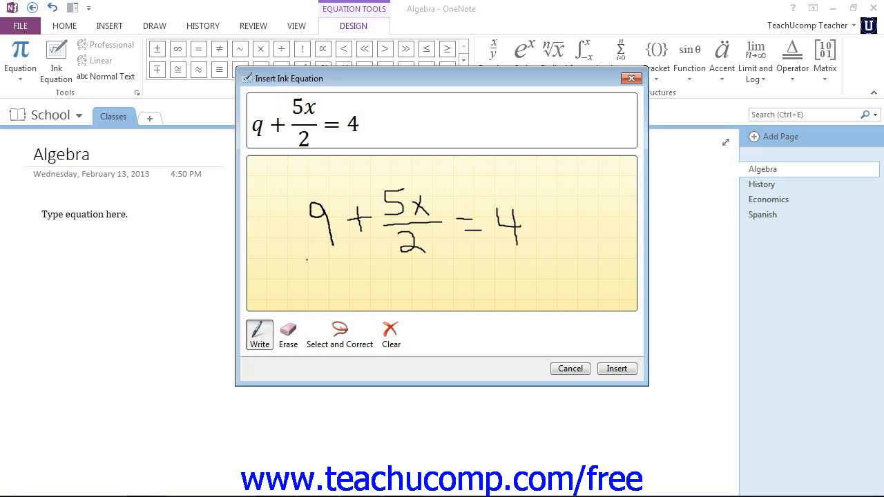
{"action": "mouse_move", "coordinate": [289, 334]}
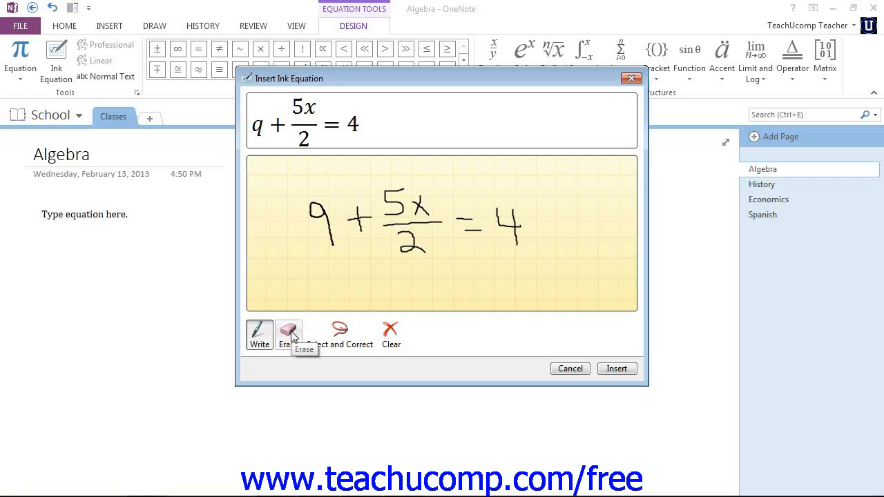
{"action": "left_click", "coordinate": [288, 334]}
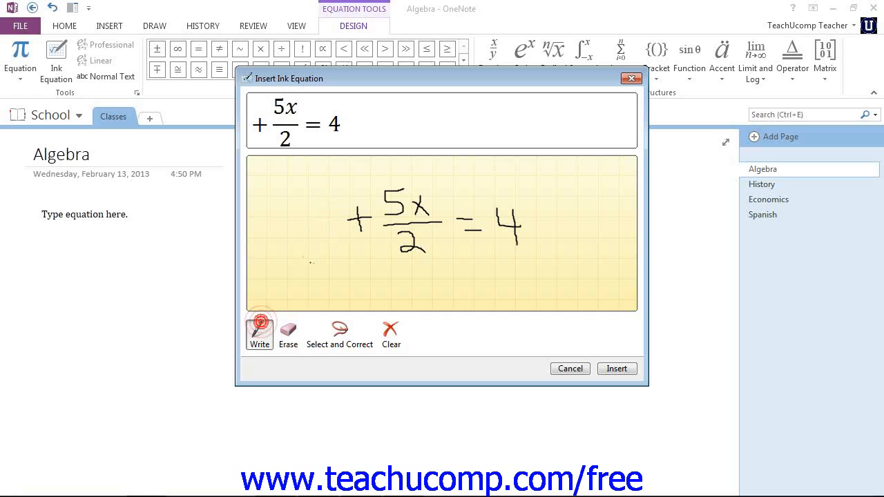
{"action": "left_click_drag", "start_coordinate": [321, 194], "coordinate": [307, 207]}
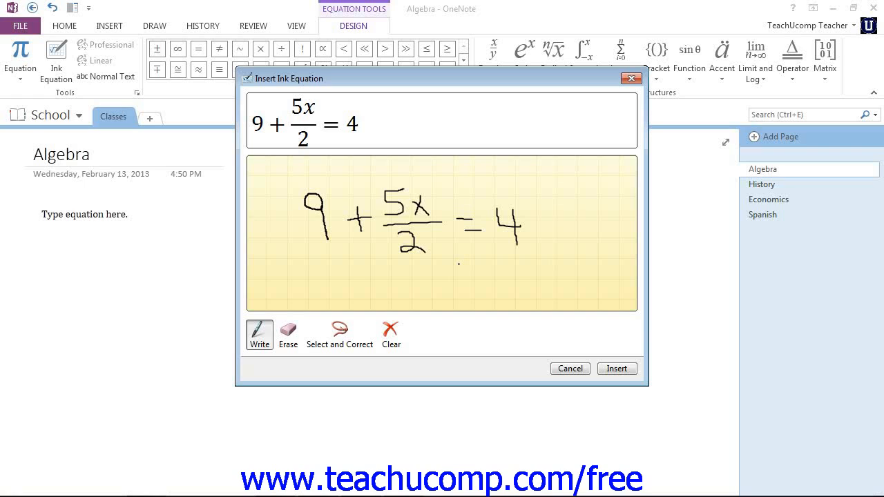
{"action": "mouse_move", "coordinate": [411, 321]}
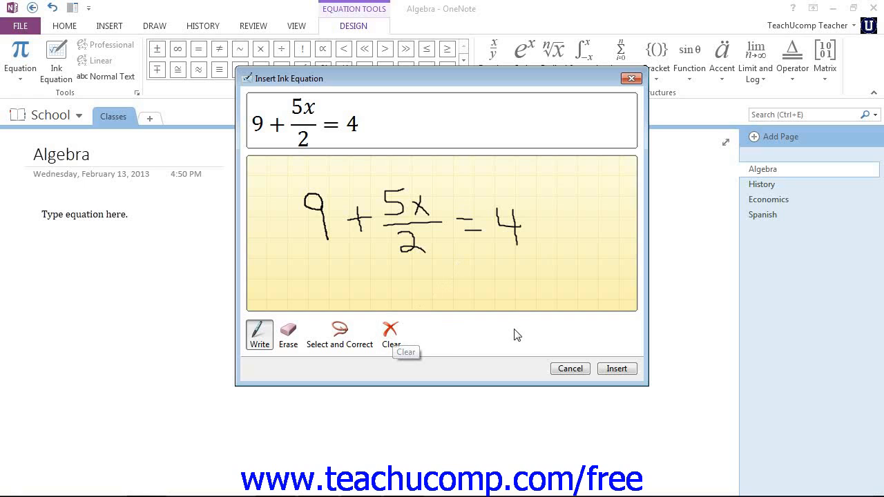
{"action": "mouse_move", "coordinate": [549, 328]}
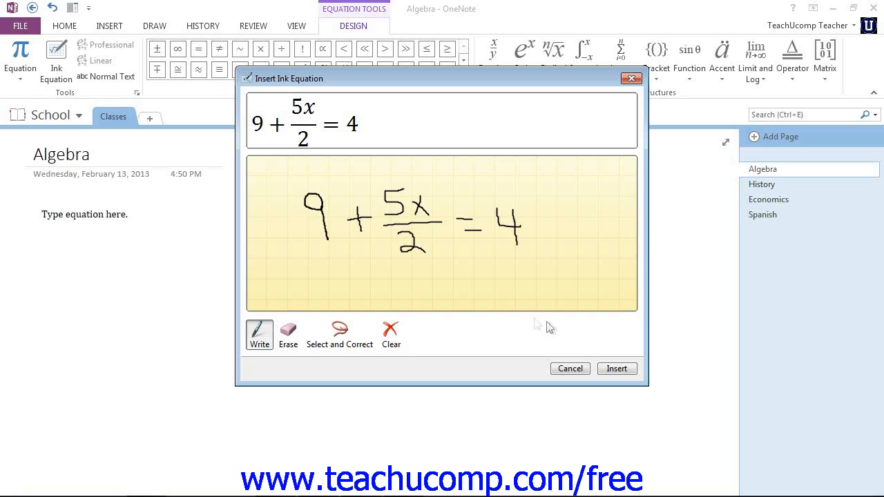
{"action": "mouse_move", "coordinate": [555, 325]}
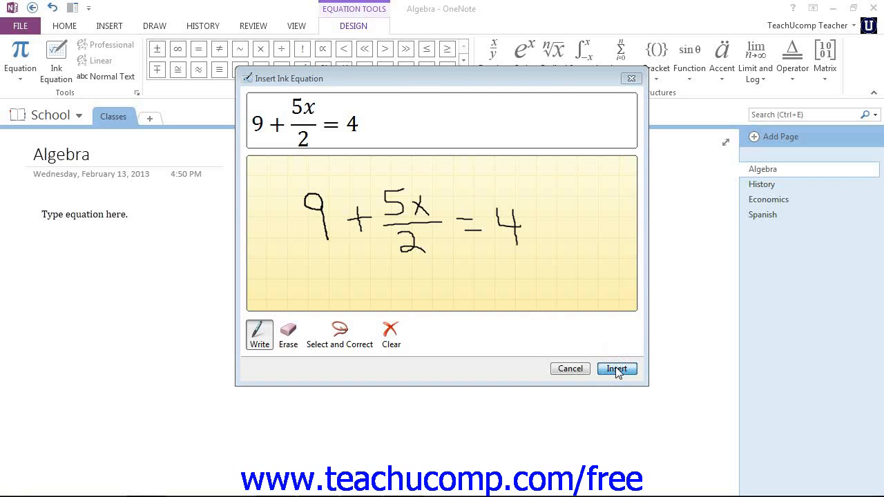
Insert the recognized 9 + 5x/2 = 4 onto the Algebra page
{"action": "left_click", "coordinate": [615, 368]}
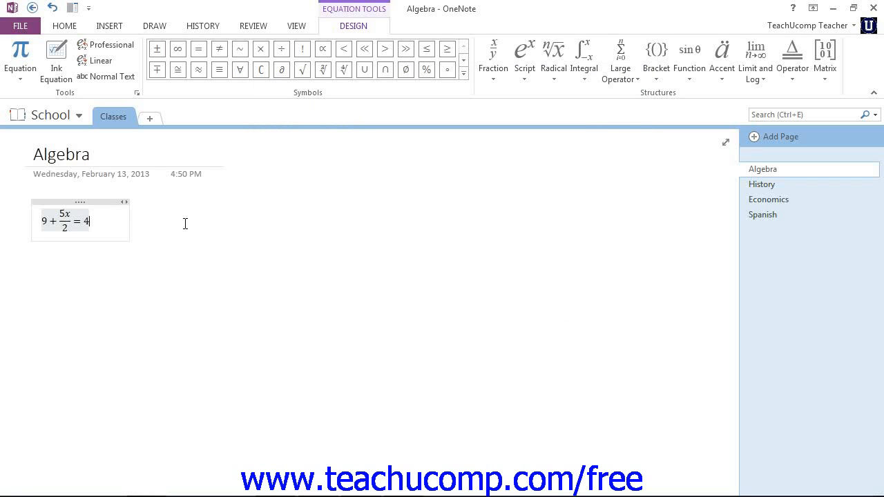